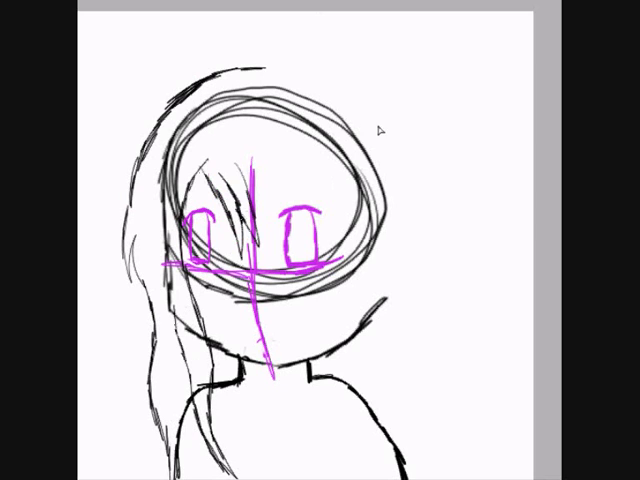
# - Paint a short diagonal blue stroke across the upper-right hair outline
pyautogui.moveTo(315, 70); pyautogui.dragTo(380, 100)
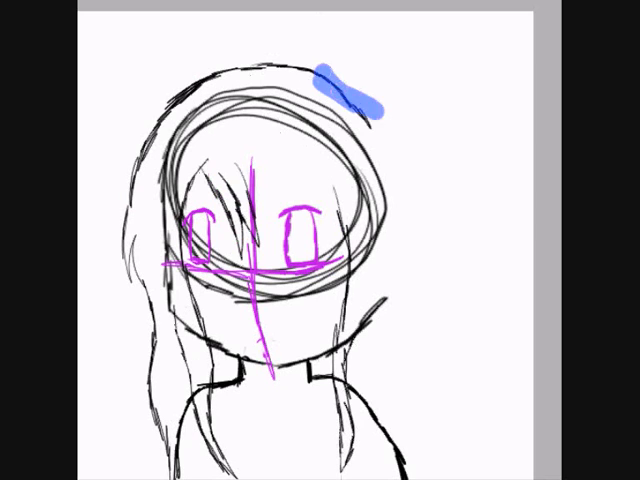